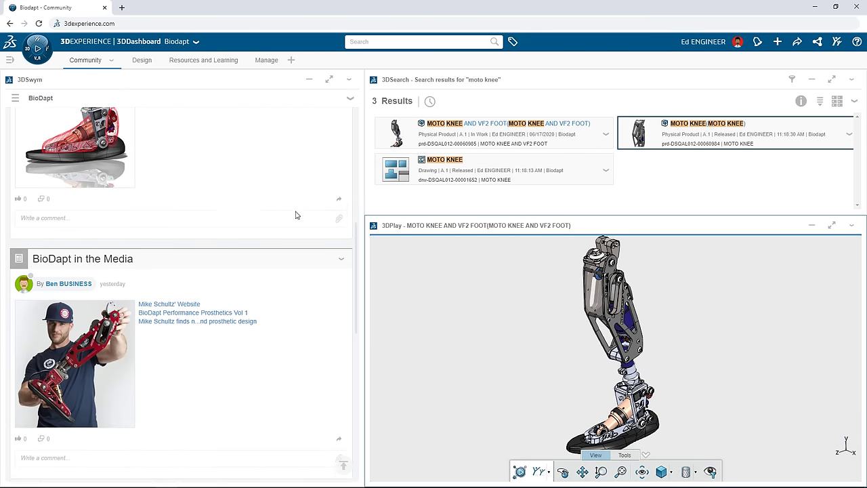
# Scroll the BioDapt feed to the Pin Deflection & Range of Motion post and review its annotated image
pyautogui.scroll(3)
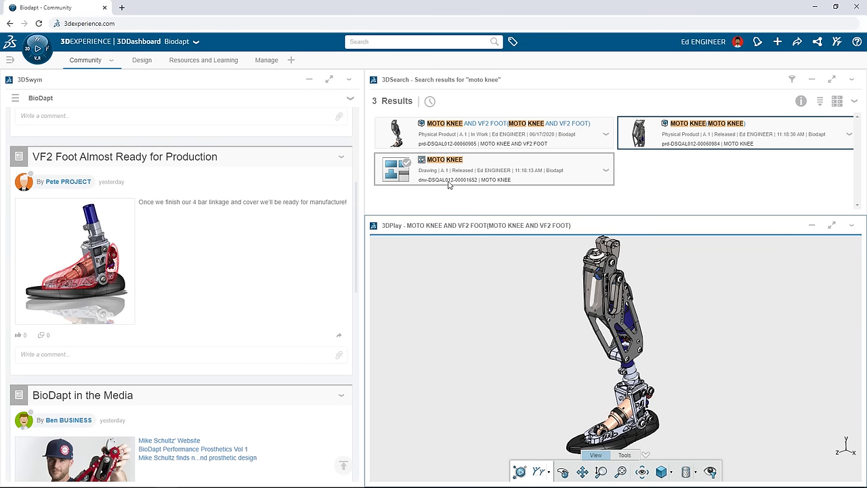
pyautogui.moveTo(501, 194)
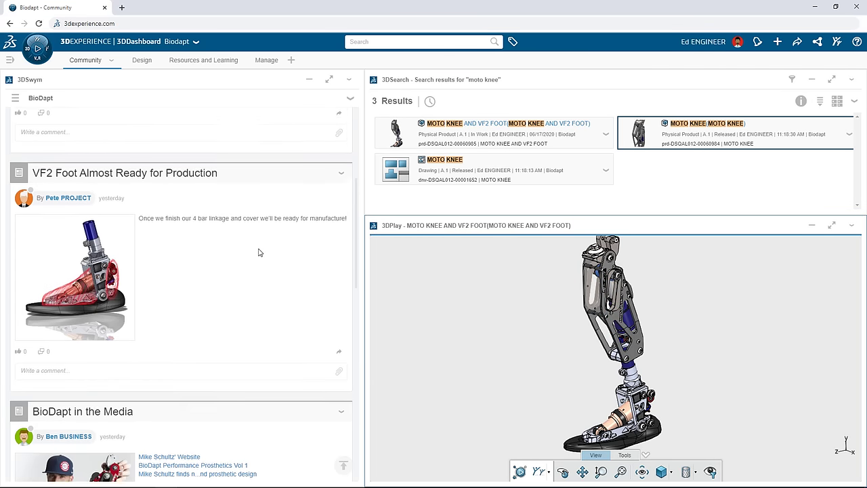
pyautogui.scroll(3)
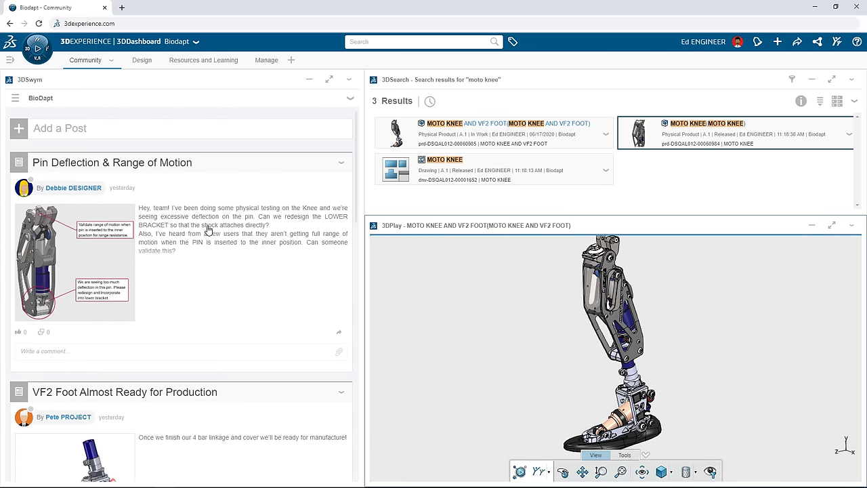
pyautogui.scroll(-3)
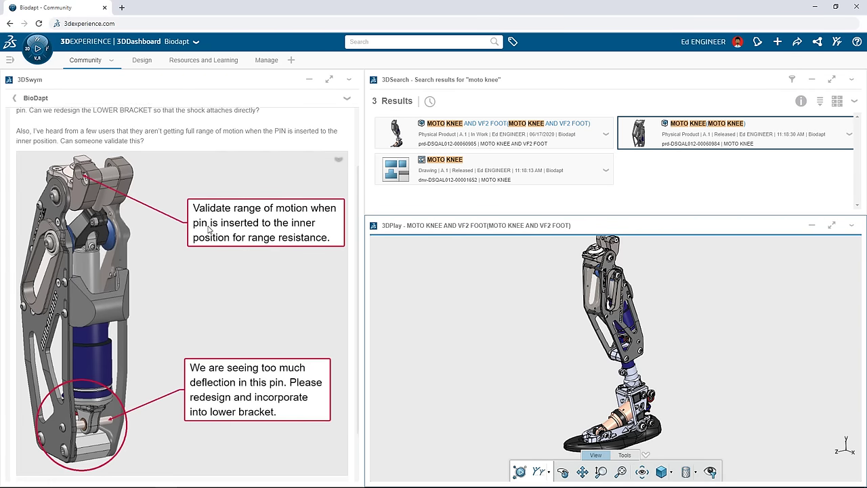
pyautogui.scroll(-3)
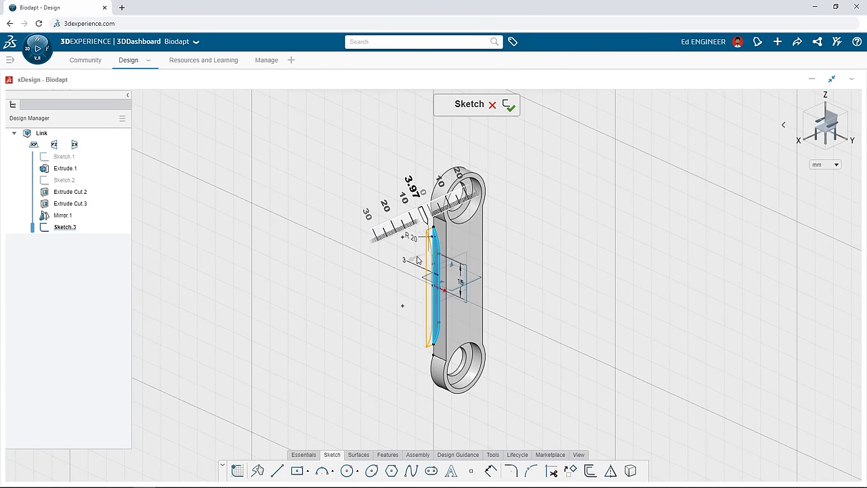
# Edit Sketch.3 on the Link part and adjust its profile dimension
pyautogui.click(508, 105)
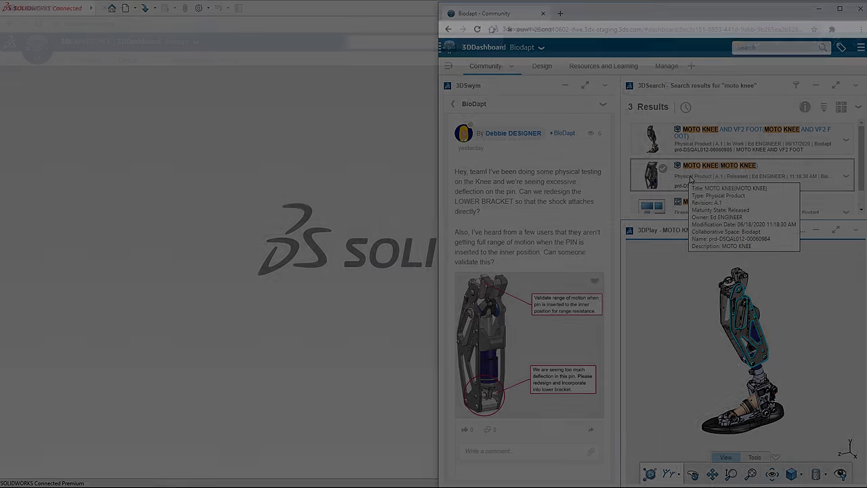
# Sketch a line and tangent arc for the new tab on part 17-900
pyautogui.click(720, 174)
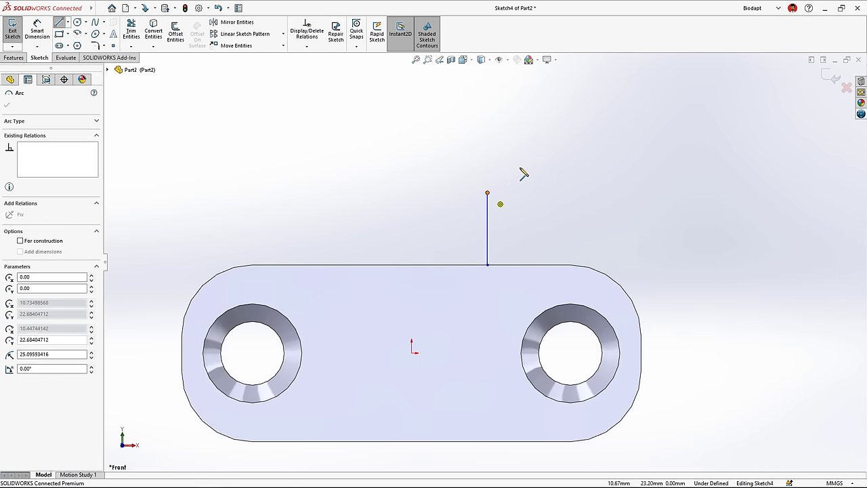
pyautogui.click(638, 192)
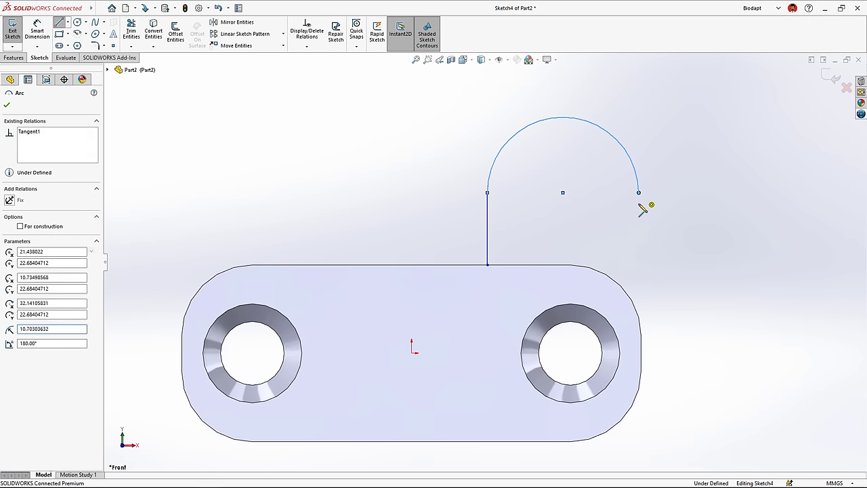
pyautogui.click(13, 30)
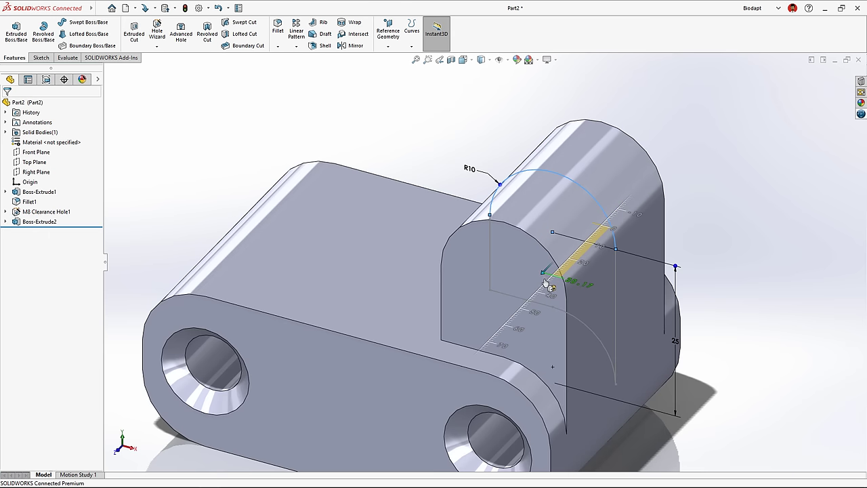
# Extrude the tab, add a Hole Wizard hole, and tile 17-900 beside 17-899
pyautogui.click(156, 33)
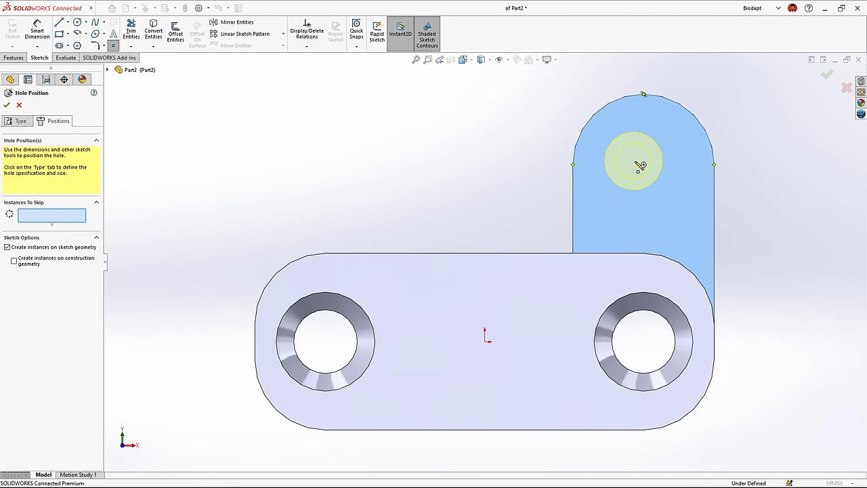
pyautogui.click(7, 105)
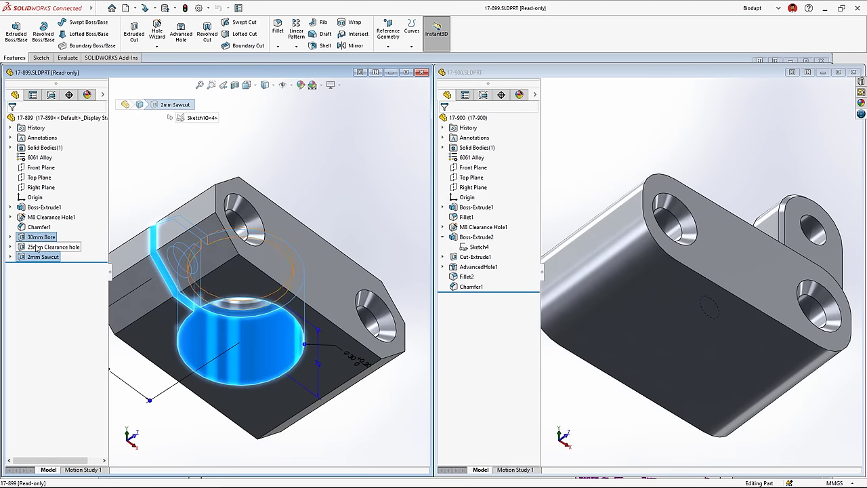
pyautogui.click(55, 246)
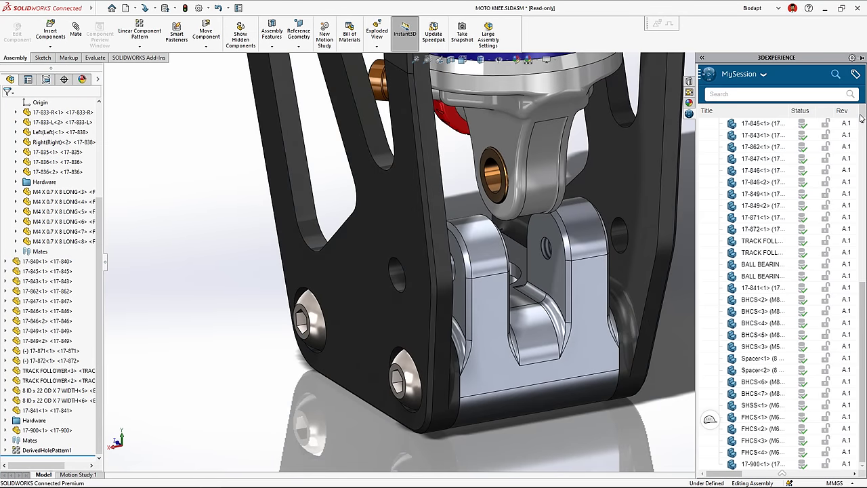
# Search 3DEXPERIENCE content in MySession for 'SHOULDER M6 75'
pyautogui.click(772, 93)
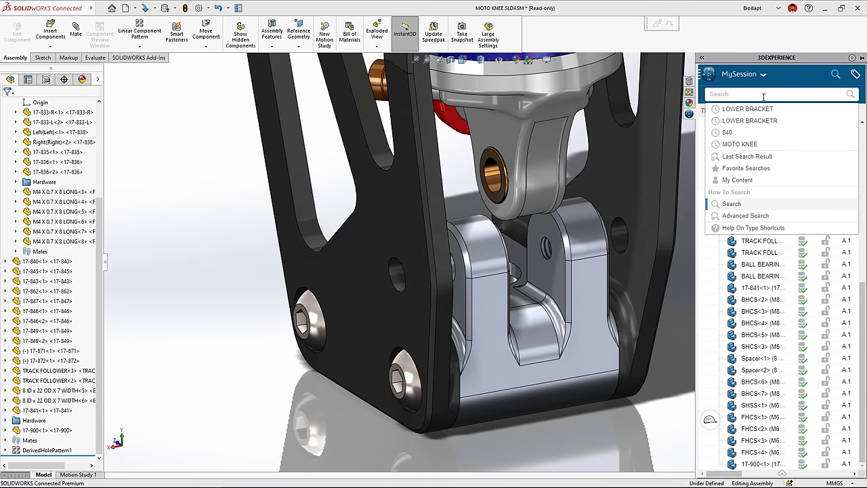
pyautogui.write('SHOULDER M6 75')
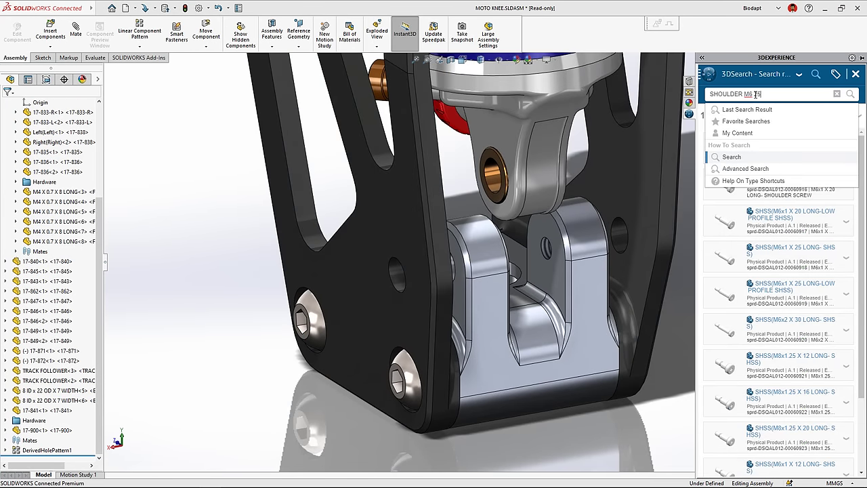
pyautogui.press('Return')
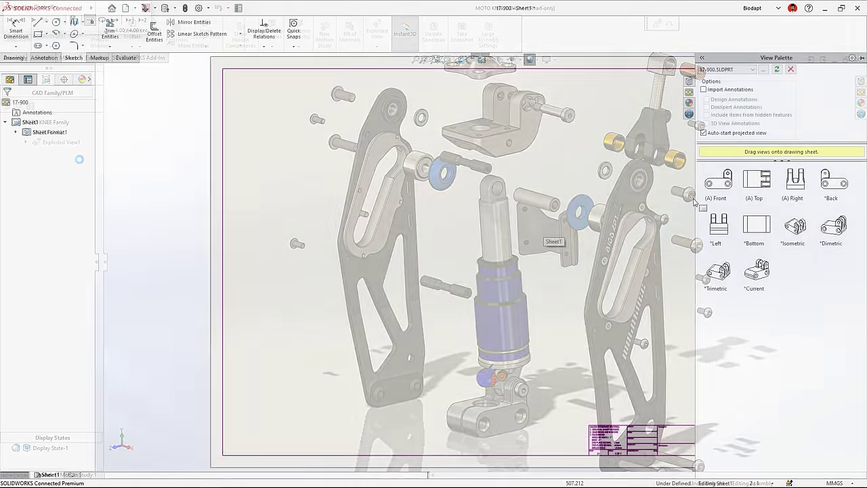
# Place the bracket's Front view and a projected Top view above it
pyautogui.click(754, 183)
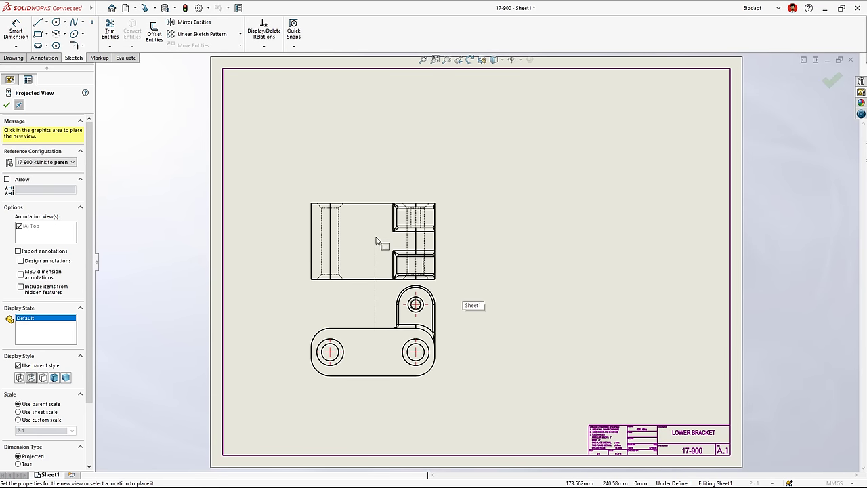
pyautogui.click(580, 331)
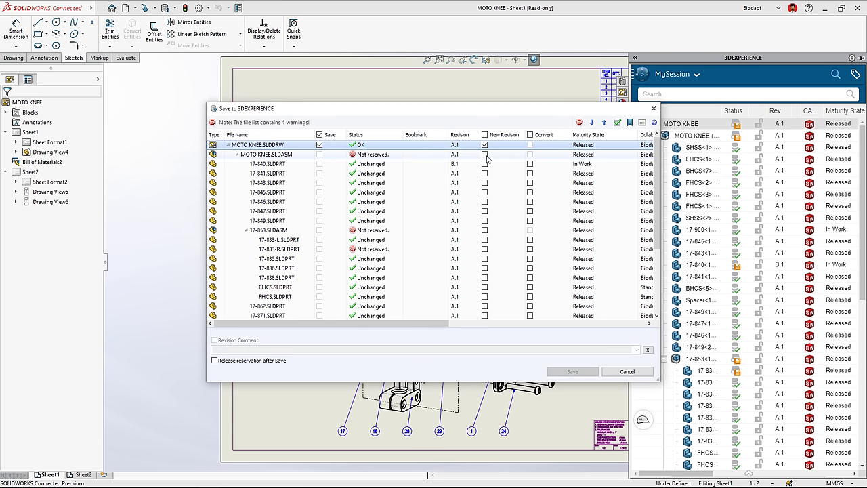
# Save new revisions commented 'NEW LOWER BRACKET AND REMOVED CLASH' and post a screenshot reply
pyautogui.write('NEW LOWER BRACKET AND REMOVED CL')
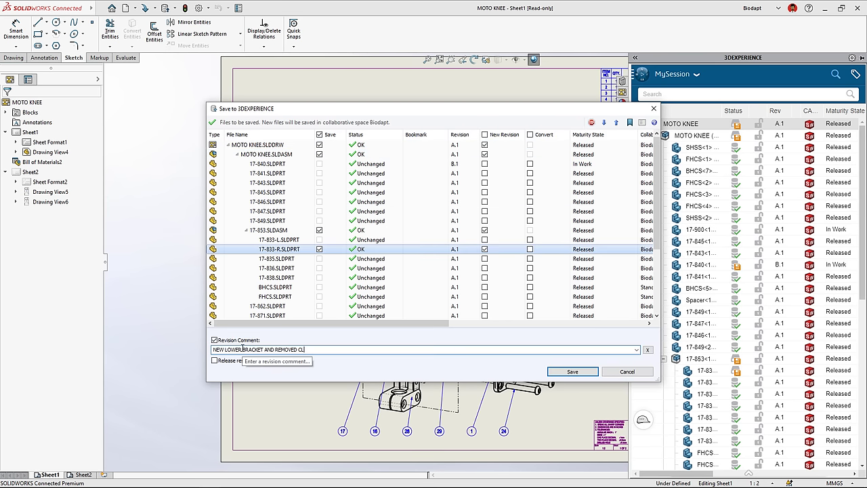
pyautogui.write('ASH')
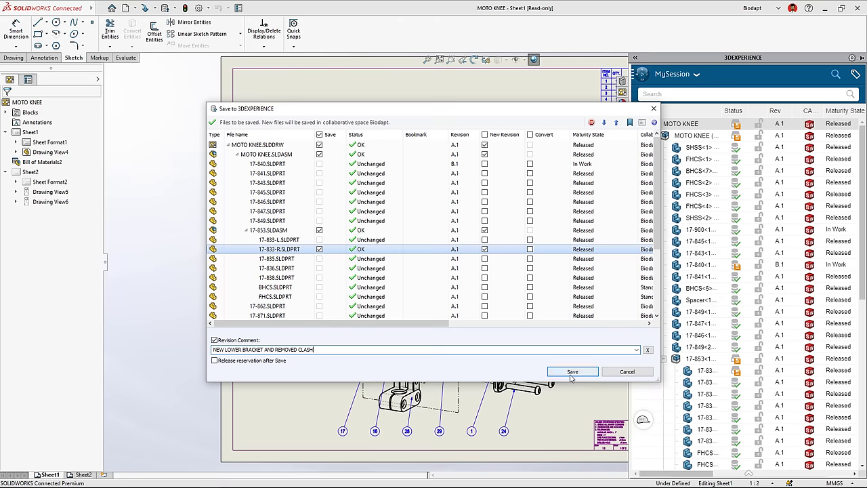
pyautogui.click(572, 371)
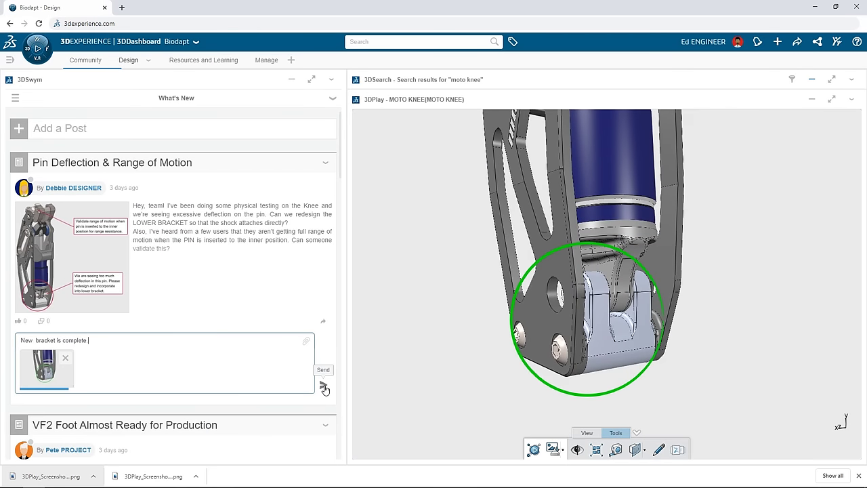
pyautogui.click(128, 60)
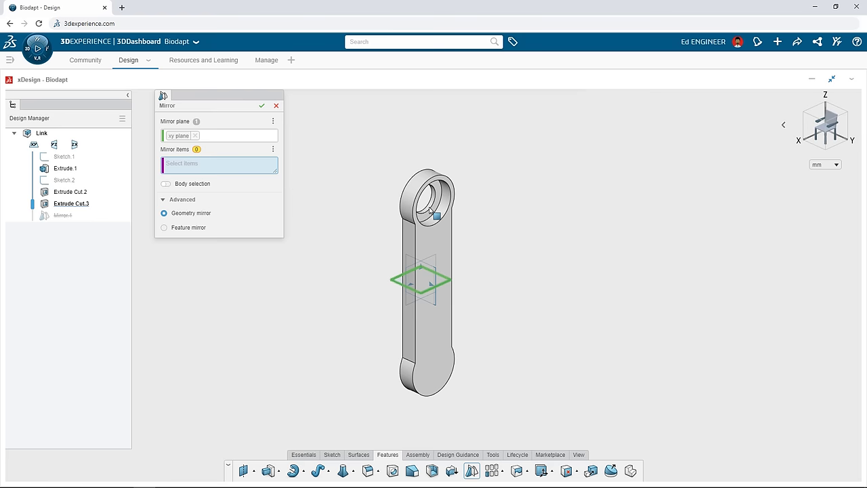
# Mirror the Link part items across the xy plane, then edit Sketch.3's dimension
pyautogui.click(261, 106)
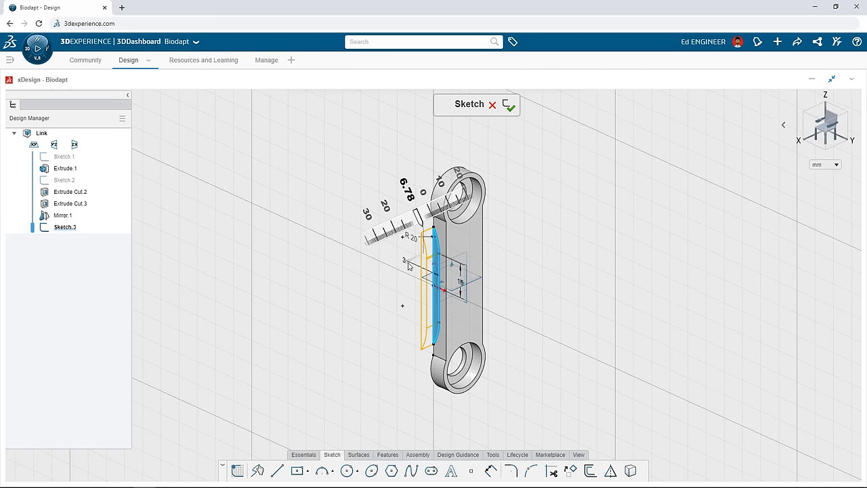
pyautogui.click(508, 106)
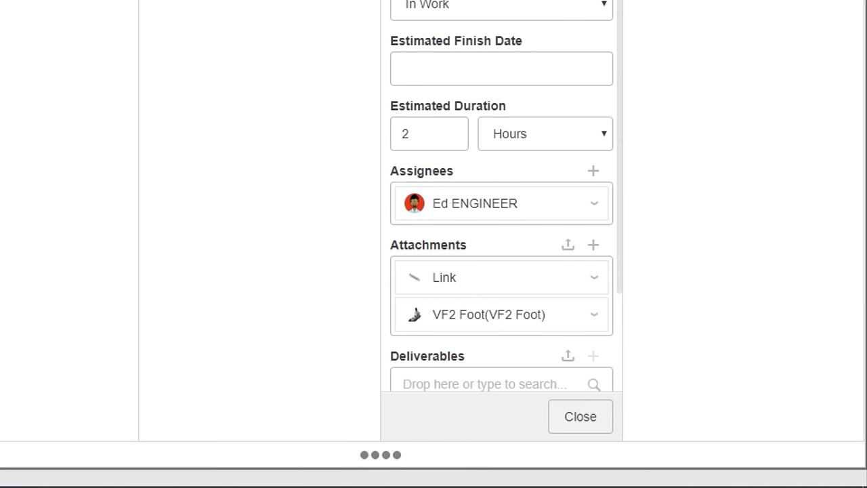
# Scroll to the task's Attachments and open the VF2 Foot attachment
pyautogui.scroll(-3)
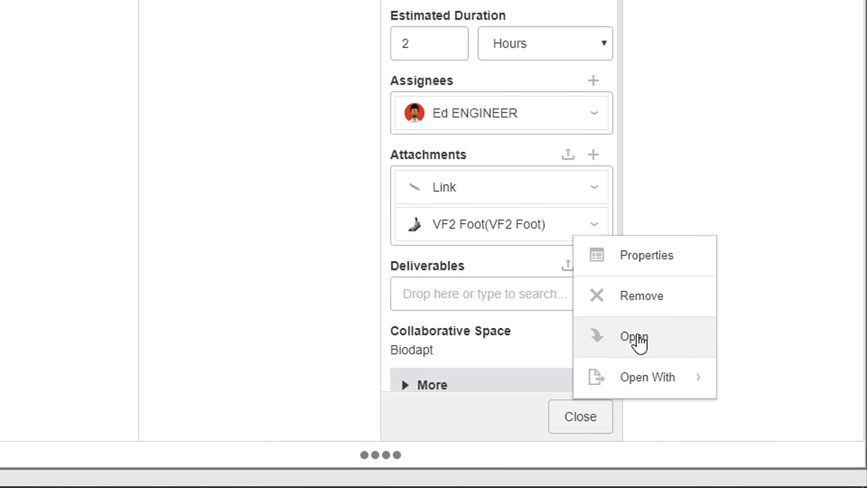
pyautogui.click(633, 336)
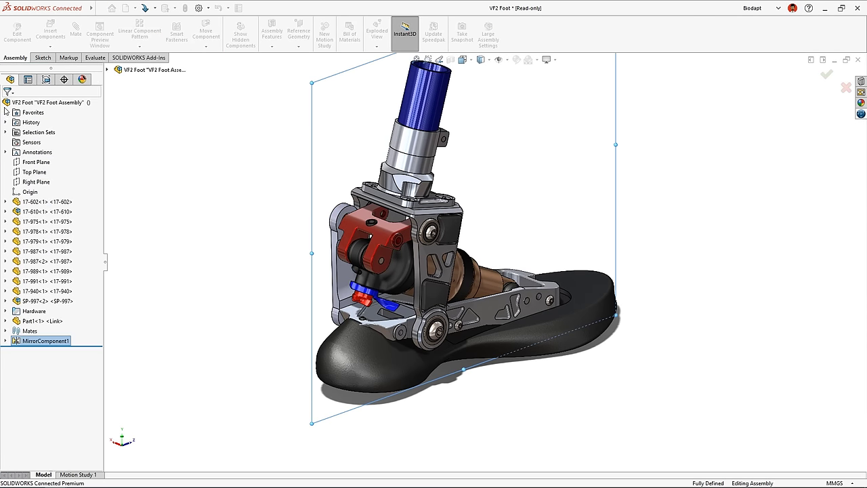
# Orbit the VF2 Foot assembly to inspect the Link and mirrored component
pyautogui.moveTo(460, 237); pyautogui.dragTo(460, 189)
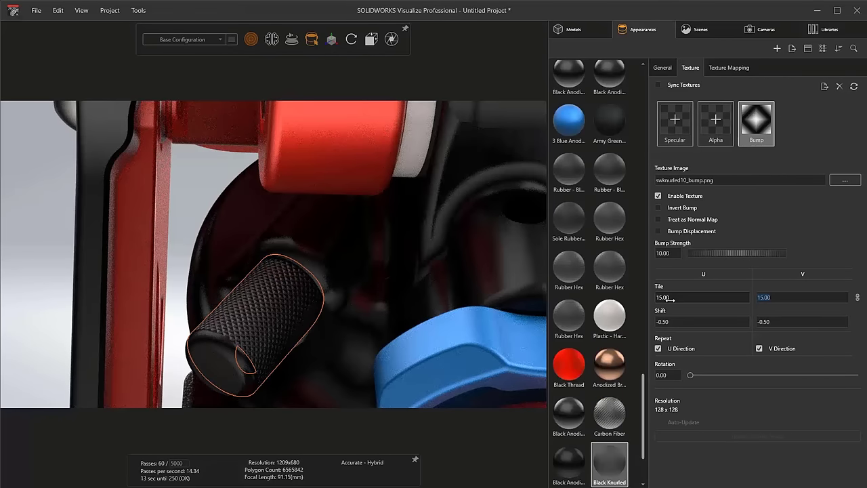
# Tile the Black Knurled bump texture 15 by 15 and enable Camera 2 depth of field
pyautogui.click(764, 29)
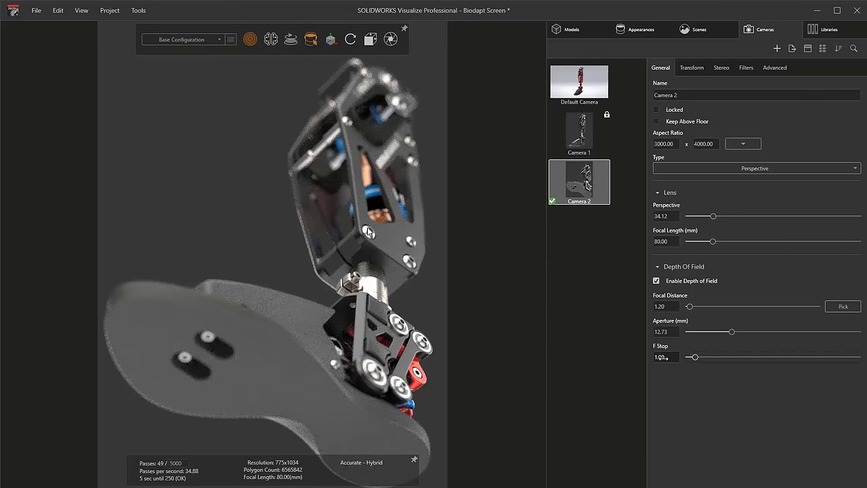
pyautogui.click(642, 29)
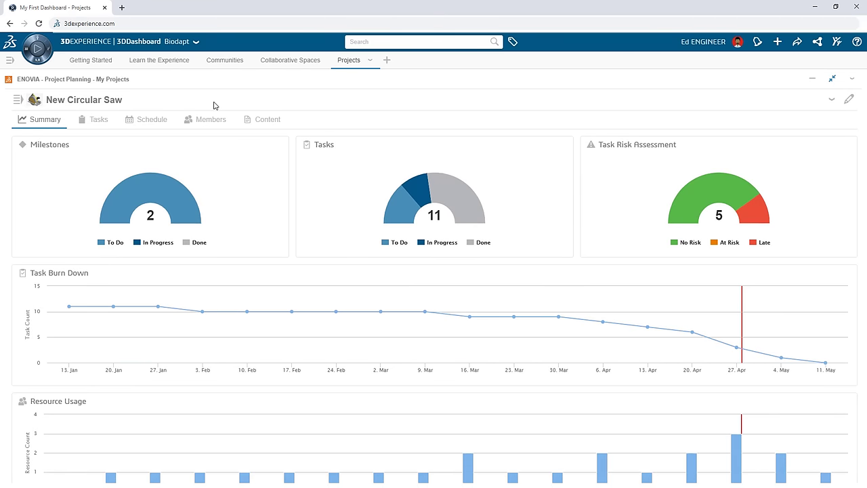
# Show the New Circular Saw project's schedule as a Gantt chart of its design tasks
pyautogui.click(150, 119)
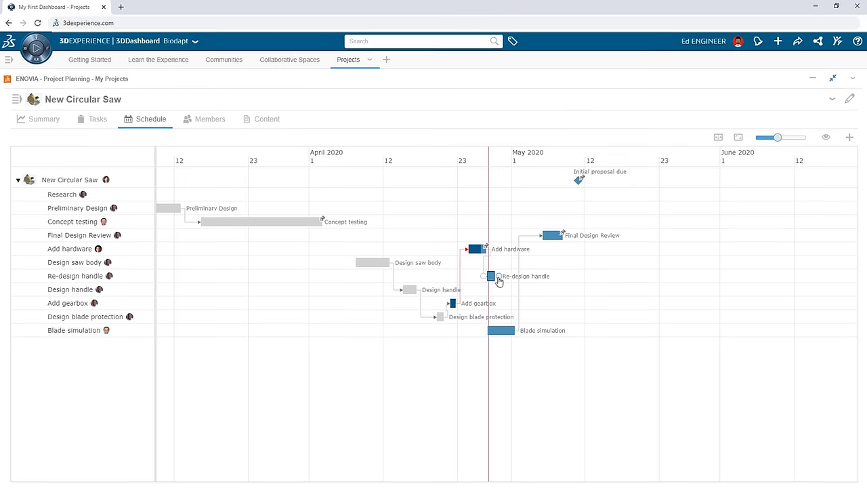